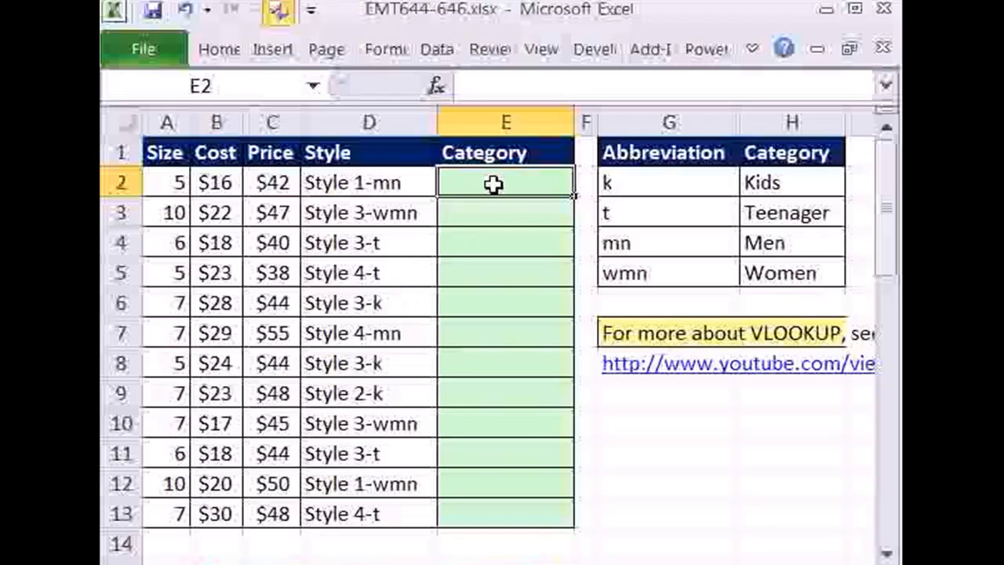
Step: Note the Men/Women category names in the lookup table and select the first empty Category cell E2
text(Men)
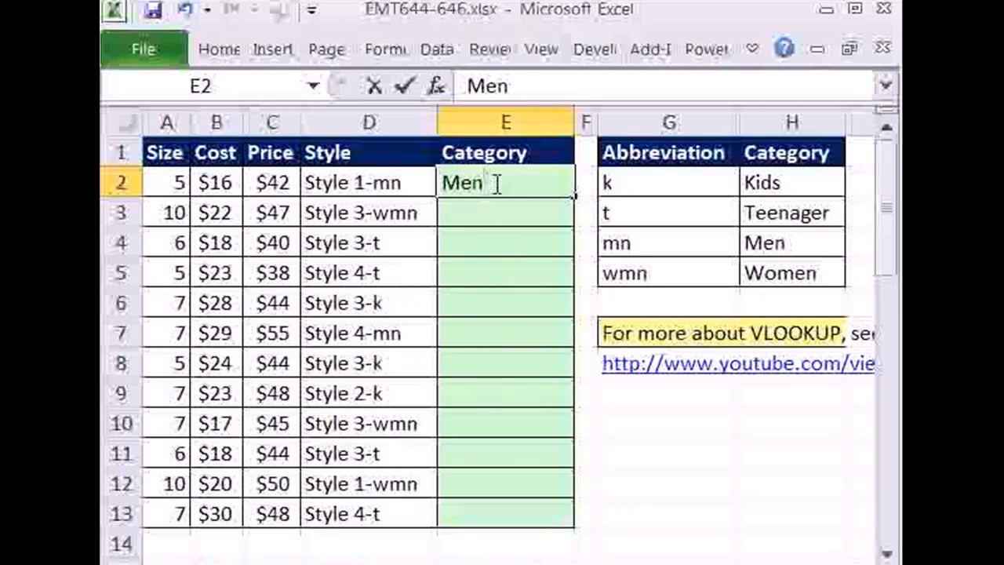
text(Wo)
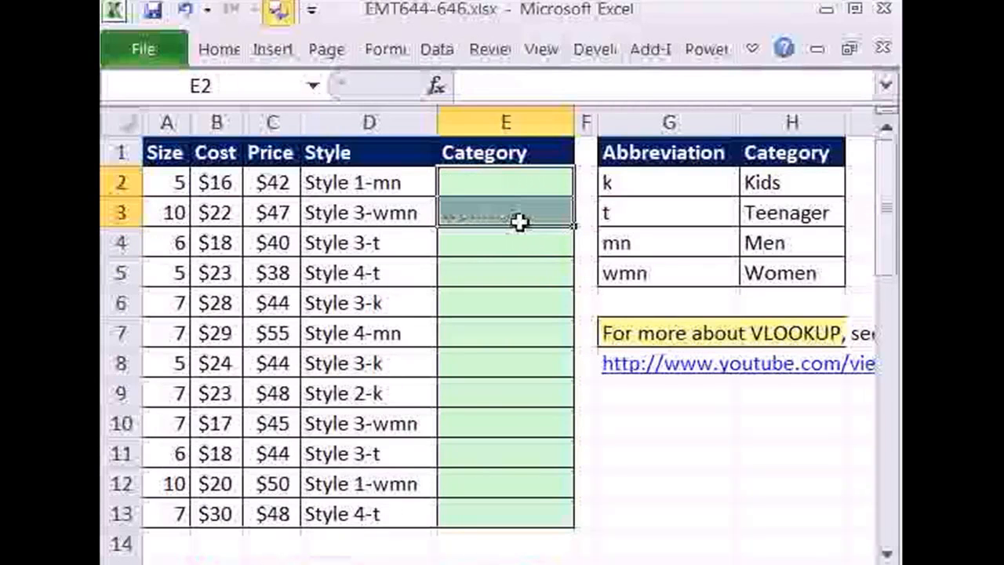
click(505, 182)
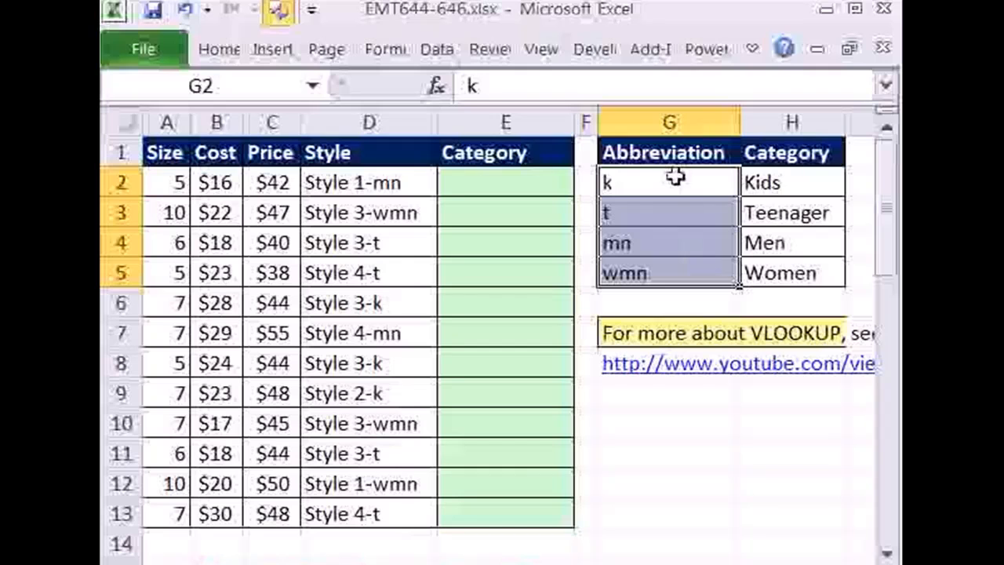
mouse_move(364, 182)
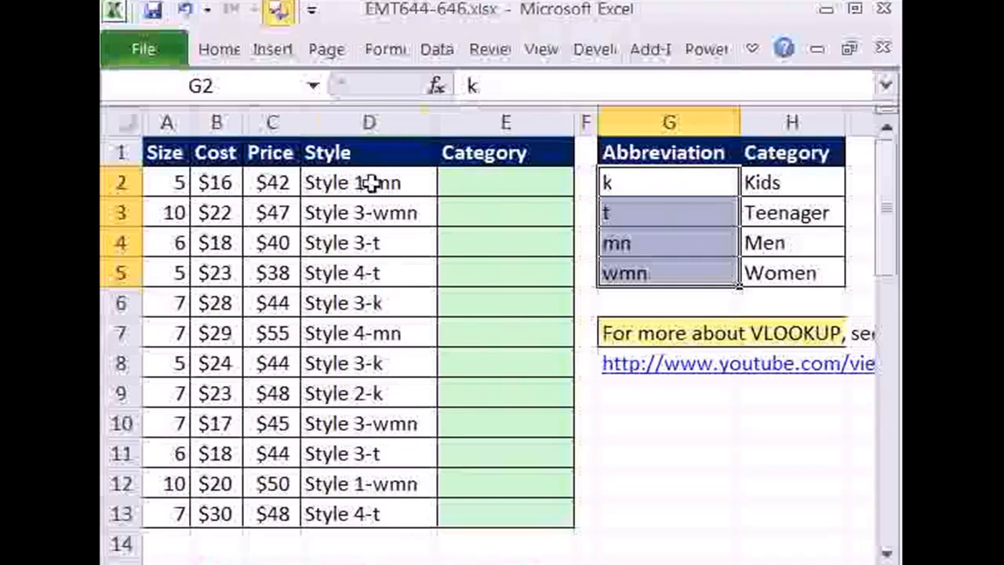
click(790, 182)
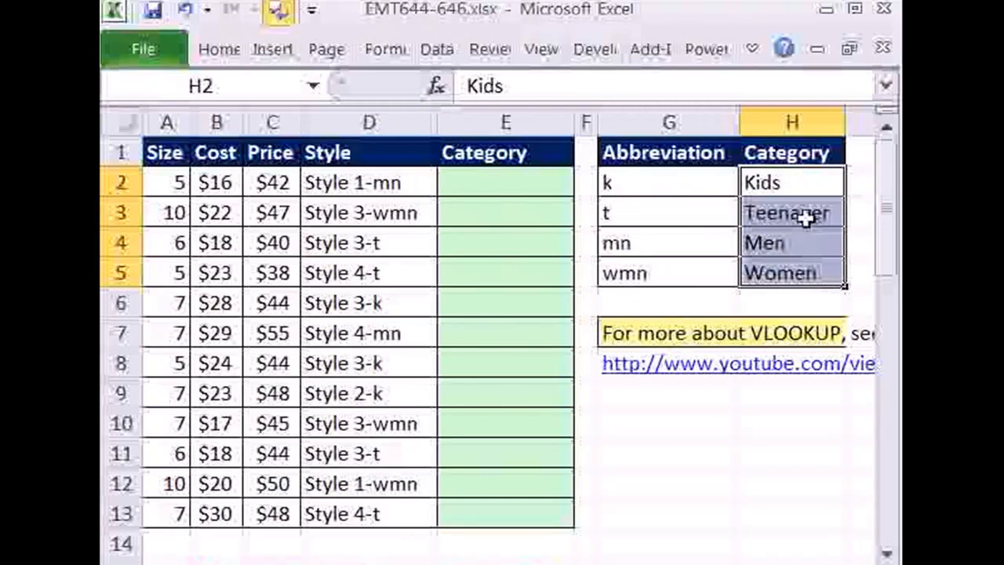
click(505, 182)
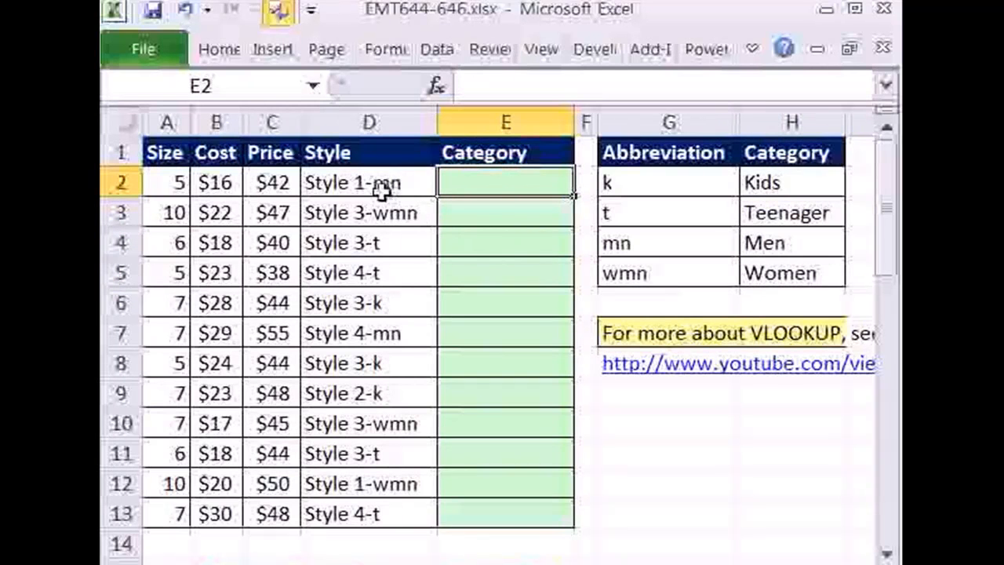
mouse_move(395, 254)
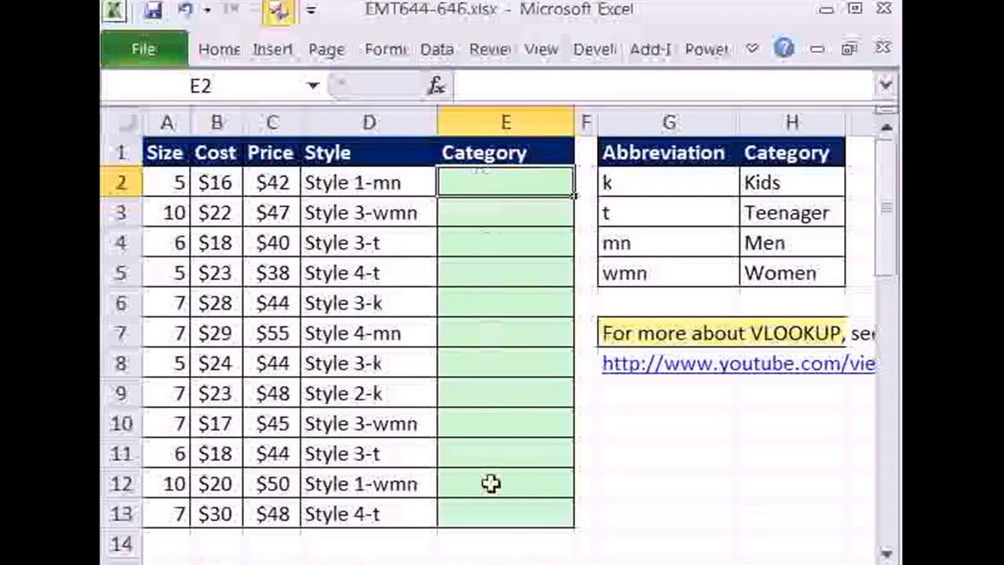
mouse_move(458, 232)
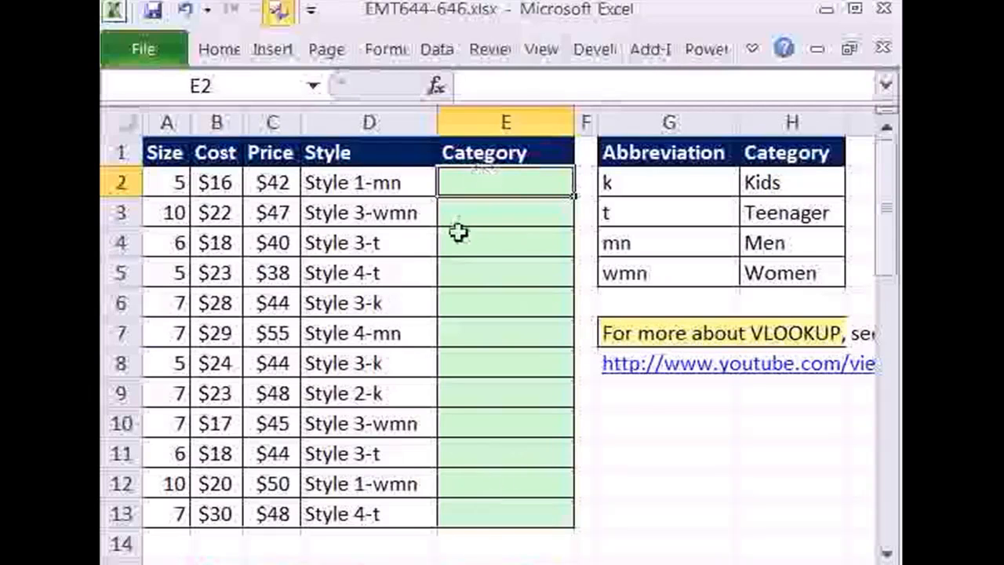
mouse_move(510, 182)
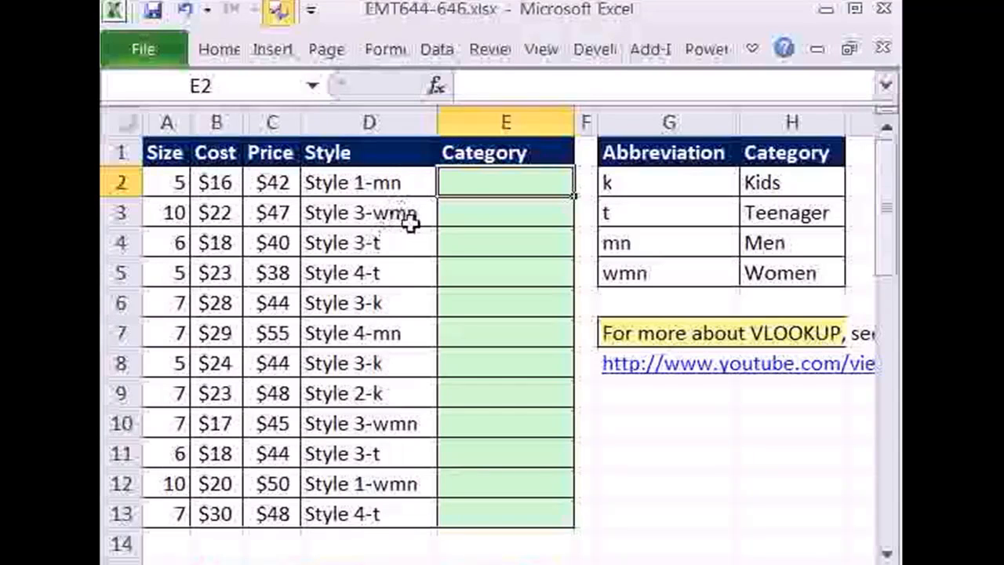
mouse_move(400, 320)
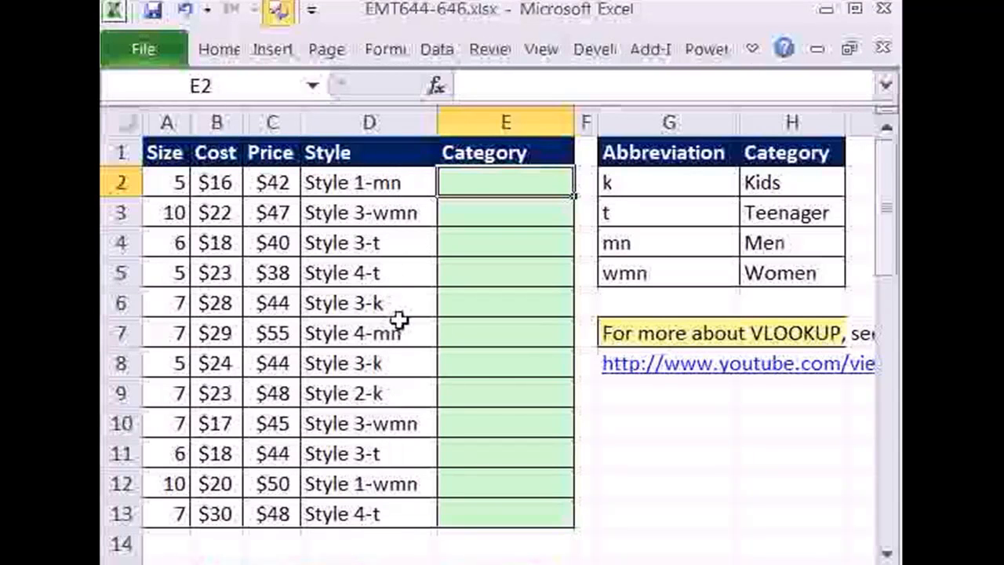
mouse_move(439, 308)
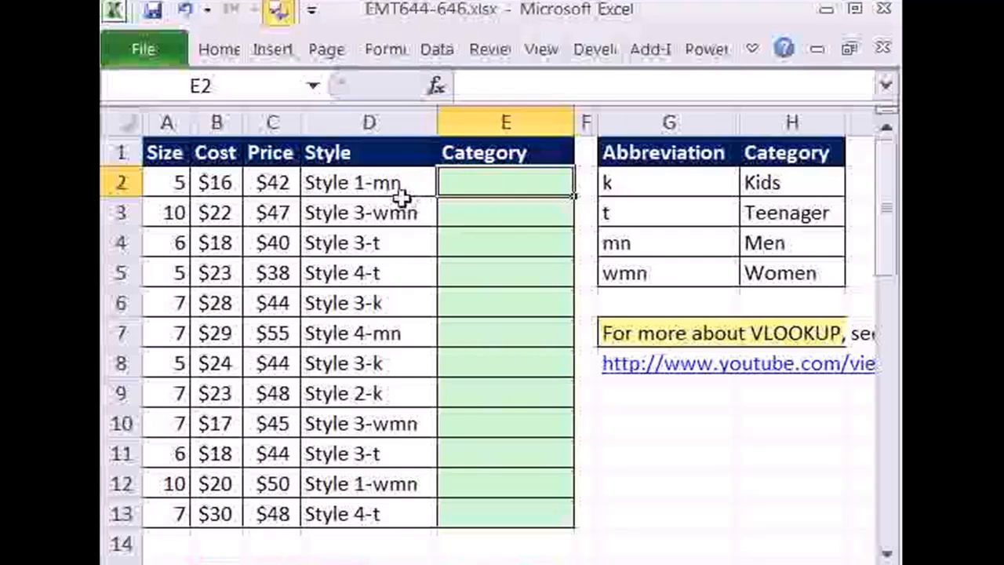
mouse_move(400, 232)
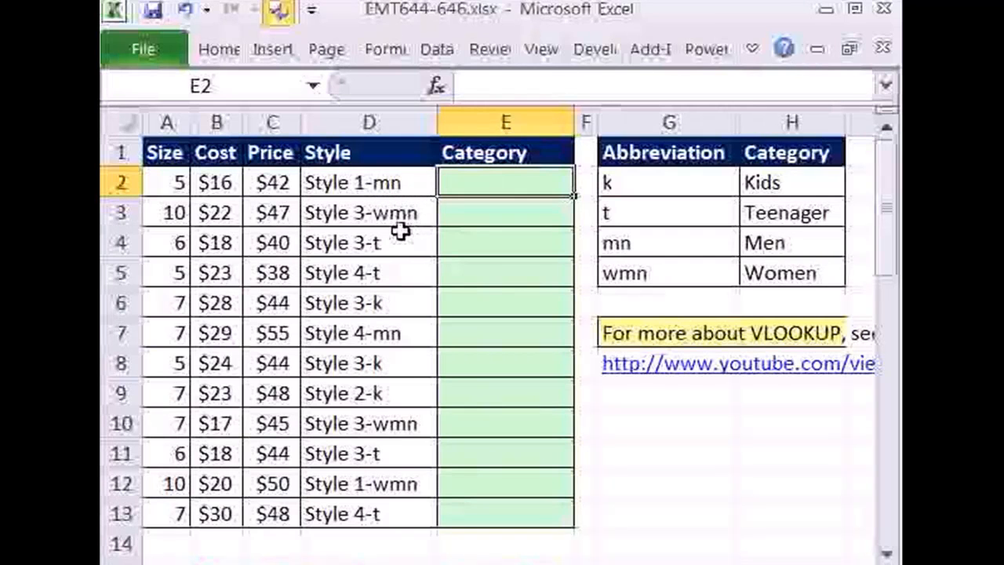
mouse_move(392, 257)
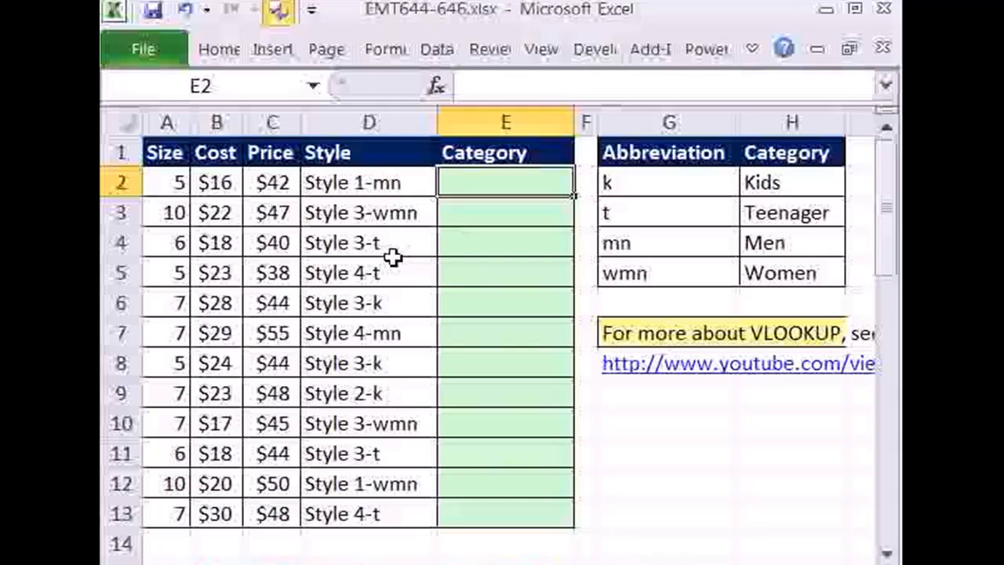
mouse_move(427, 229)
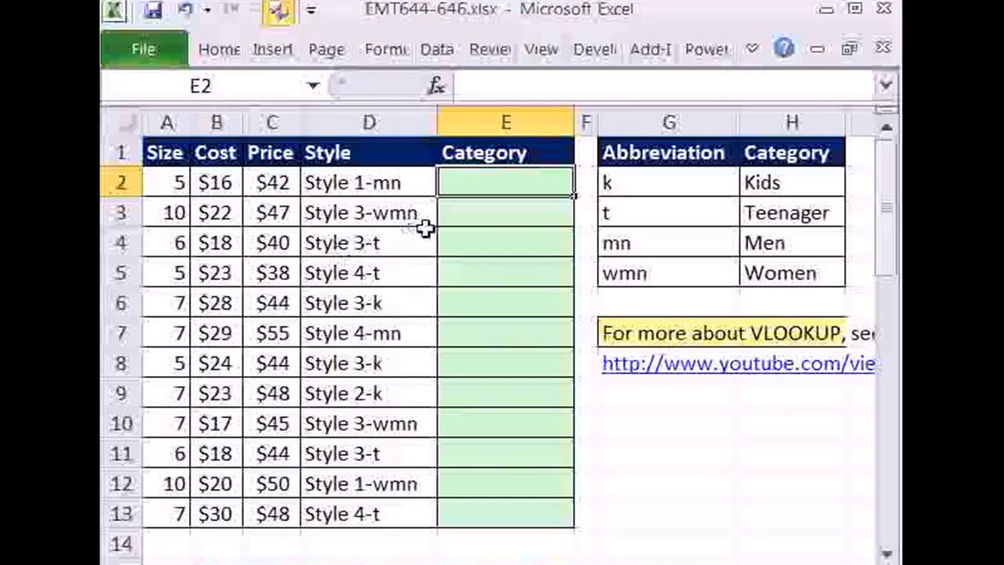
mouse_move(437, 230)
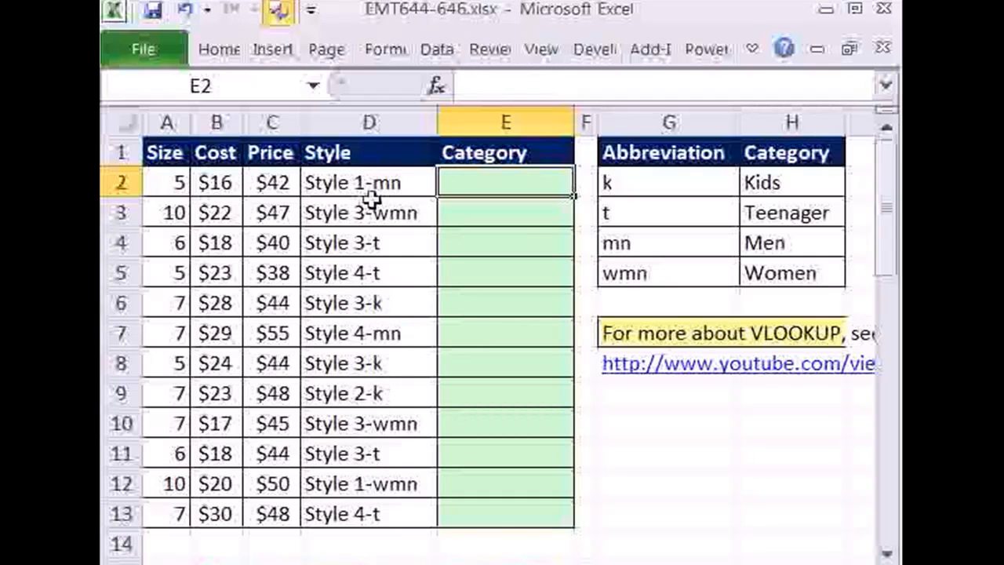
mouse_move(373, 157)
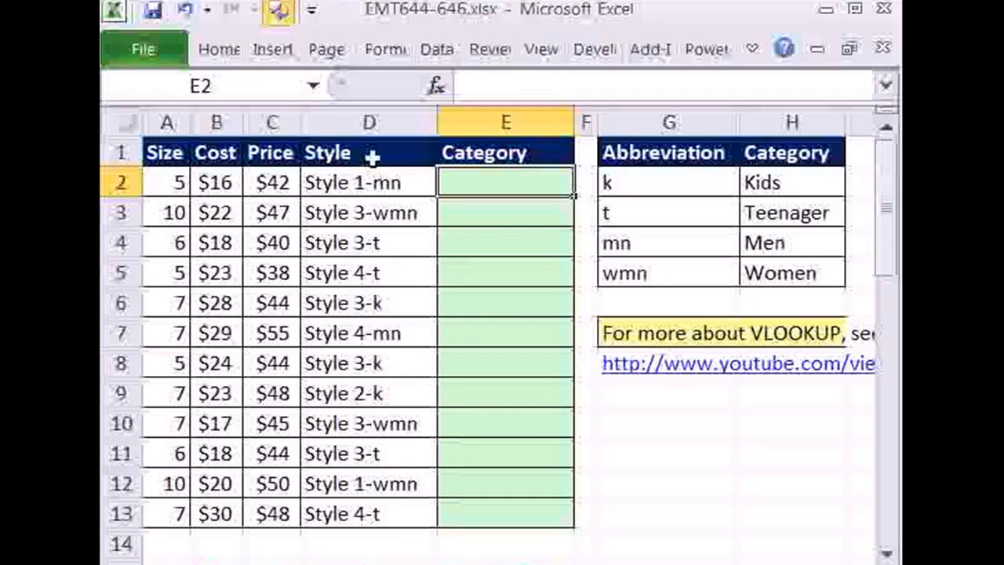
mouse_move(279, 185)
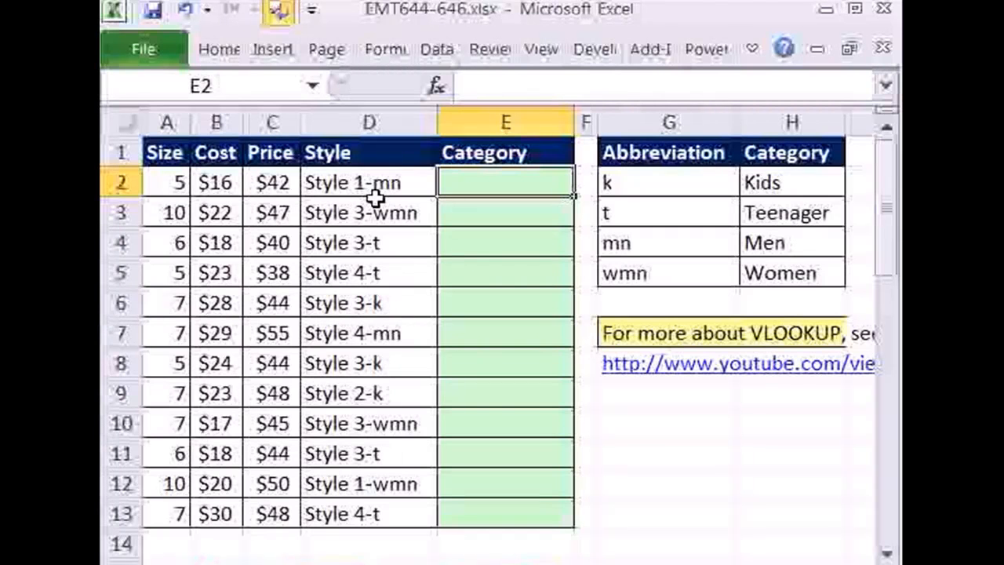
mouse_move(548, 275)
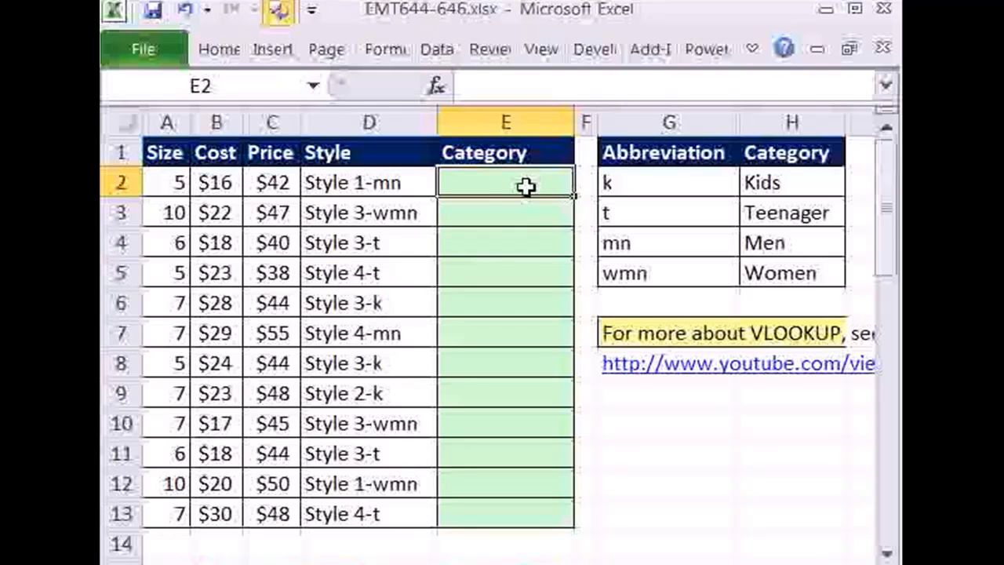
Step: Enter =SEARCH("-",D2) in E2 to locate the dash position in the Style text
text(=s)
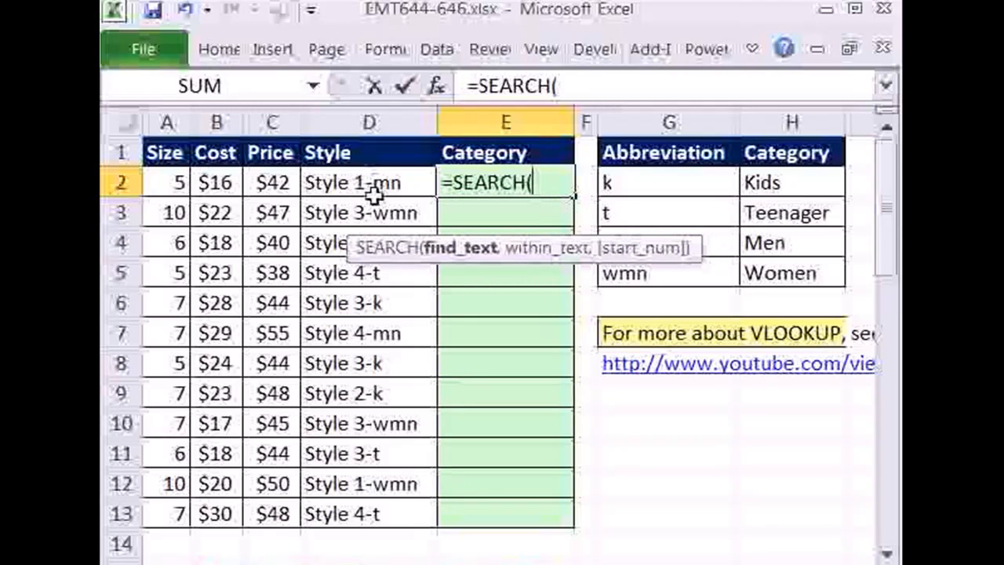
text(")
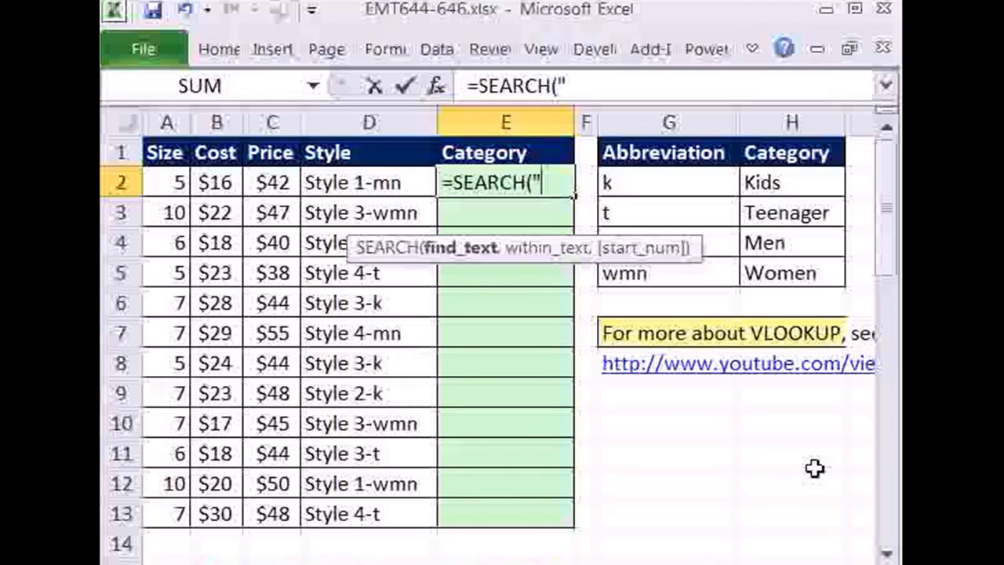
text(-)
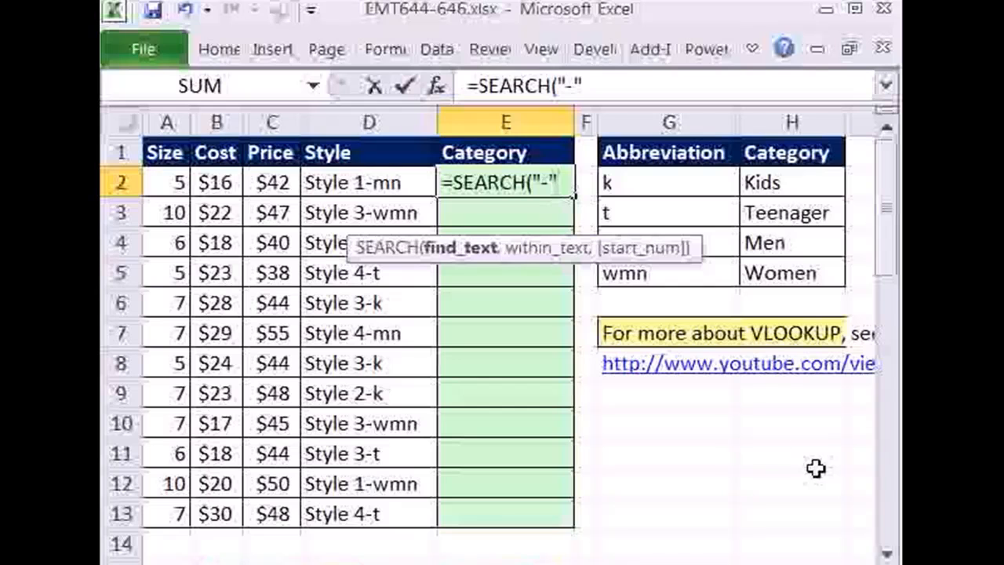
text(,)
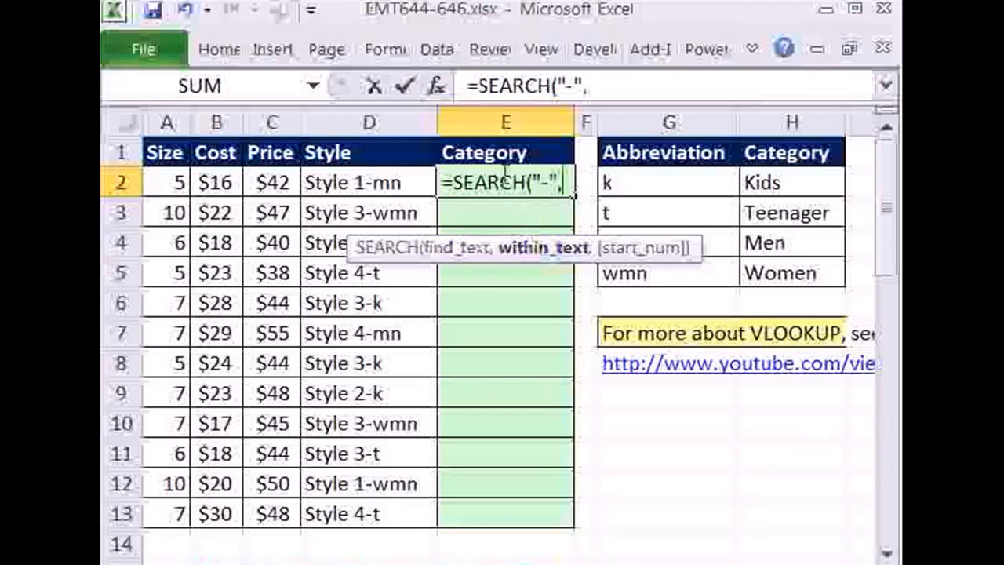
click(369, 181)
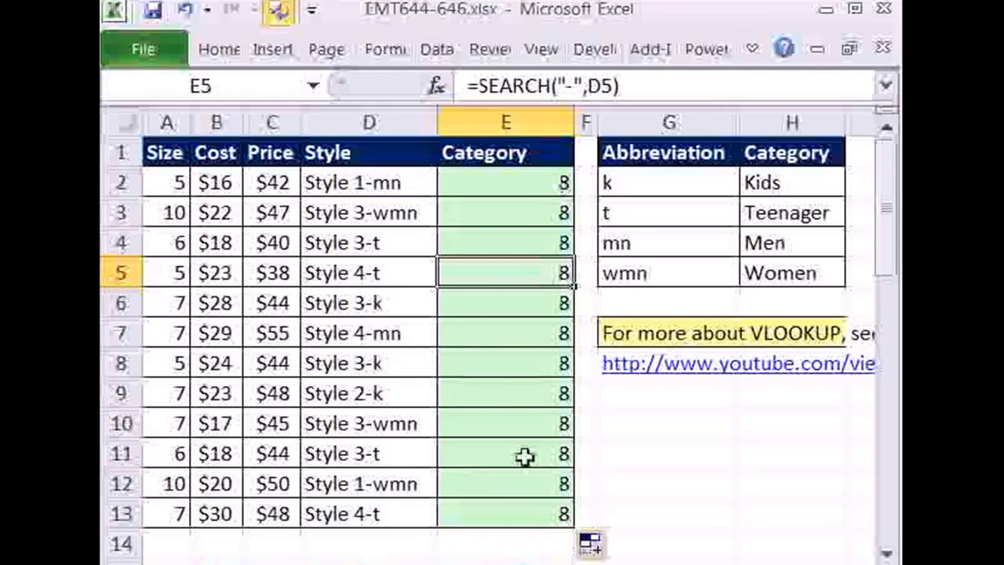
mouse_move(337, 493)
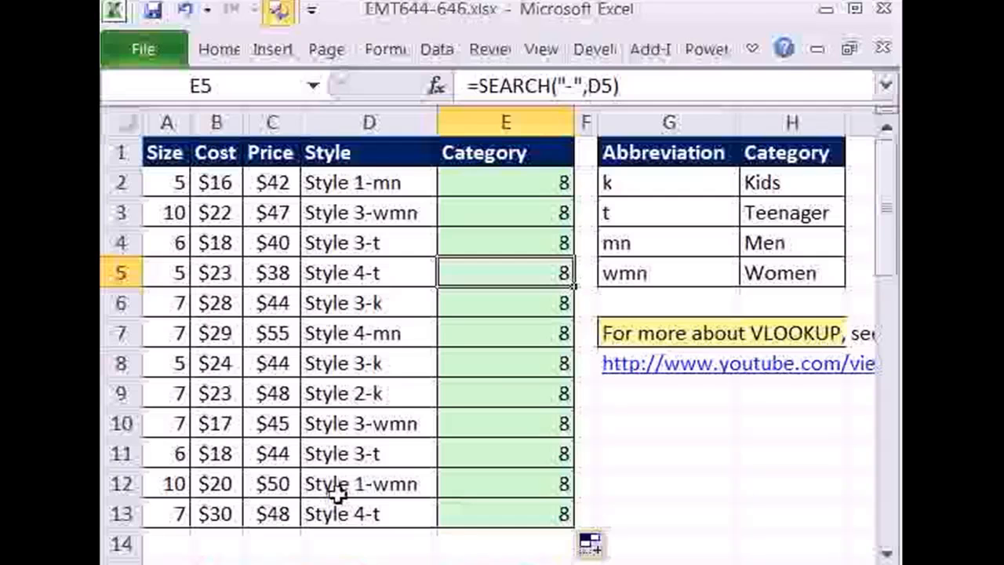
mouse_move(361, 359)
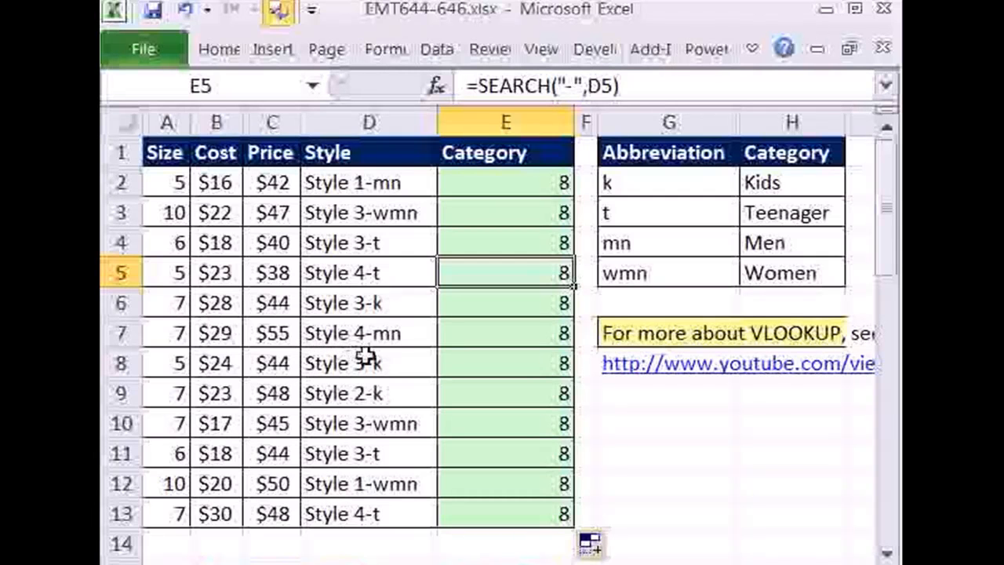
mouse_move(533, 424)
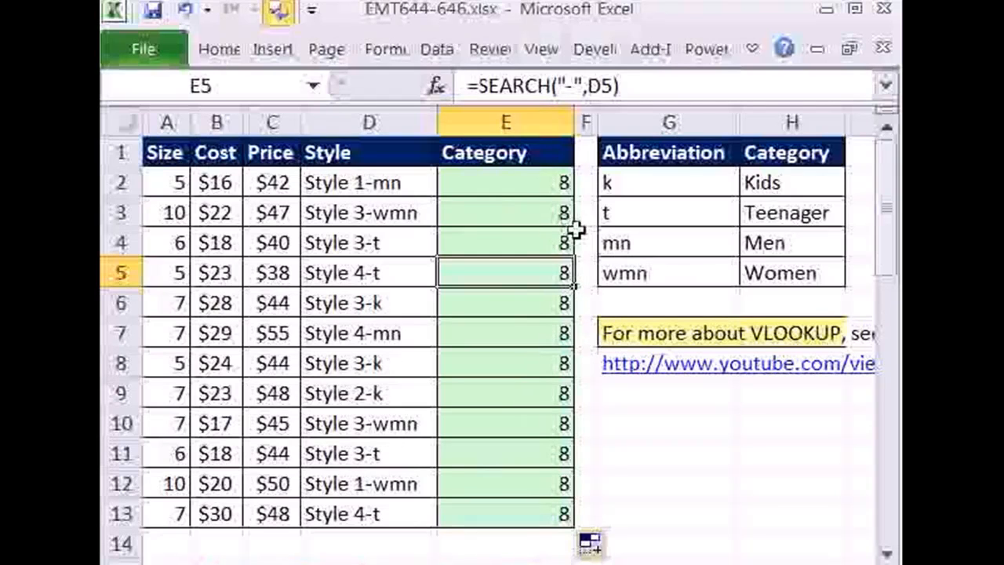
mouse_move(530, 182)
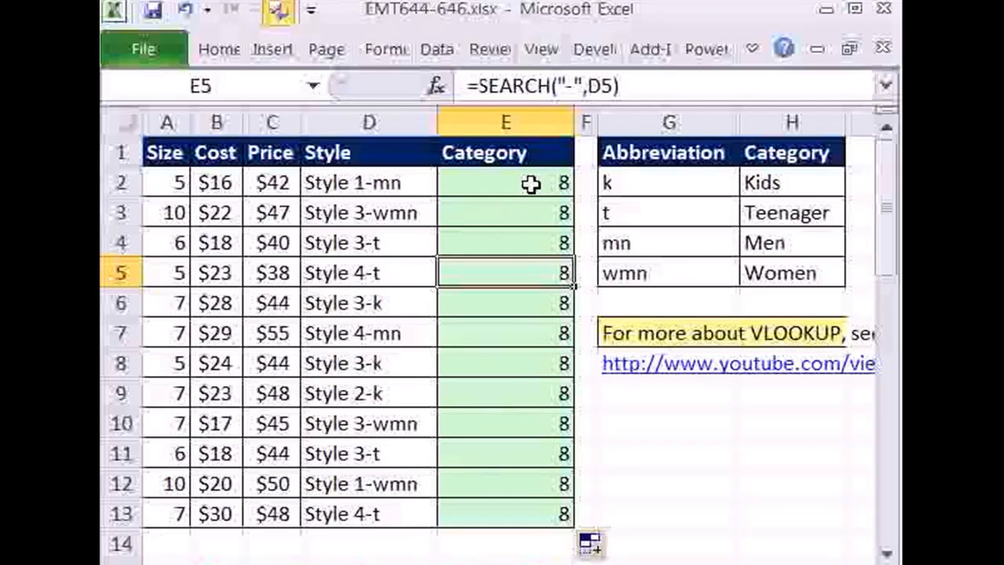
Step: Select E2:E13 and edit the formula to =LEN(D2)-SEARCH("-",D2) for the abbreviation length
drag(504, 181, 505, 514)
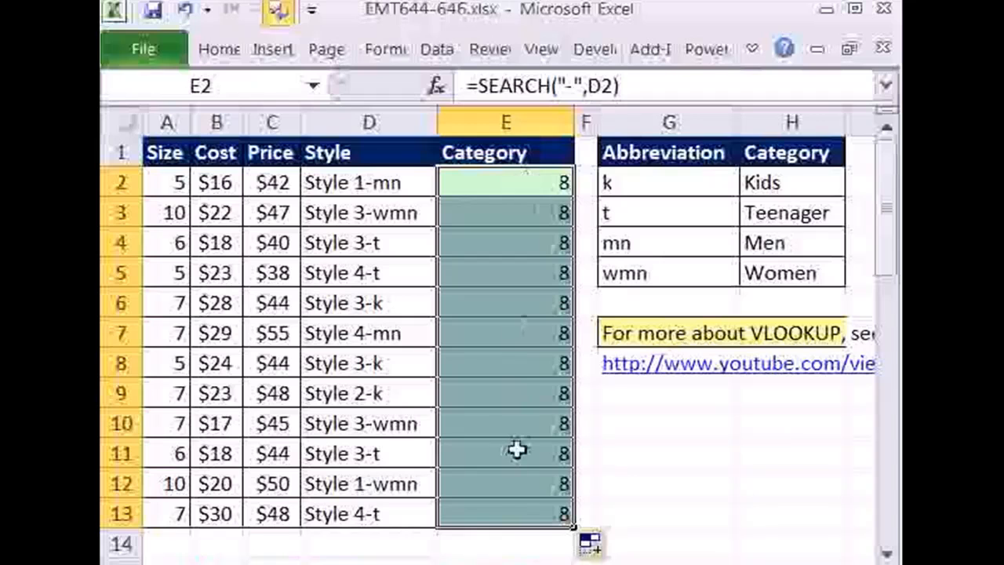
mouse_move(458, 192)
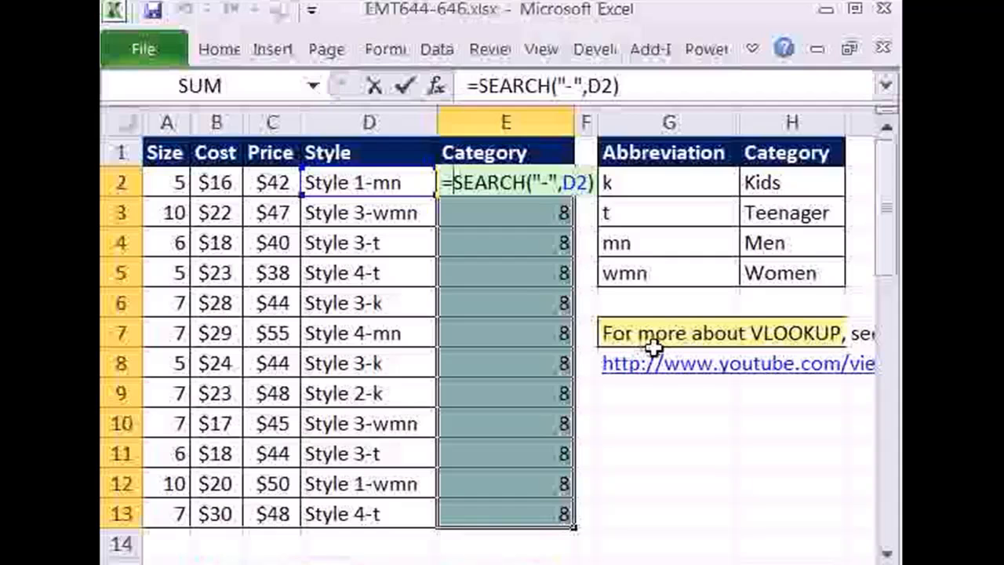
text(le)
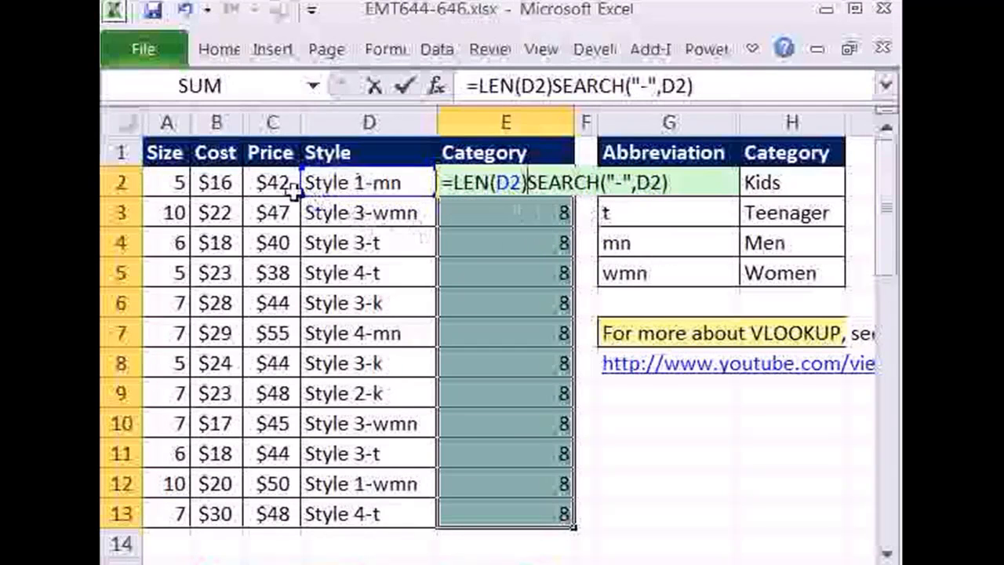
mouse_move(486, 270)
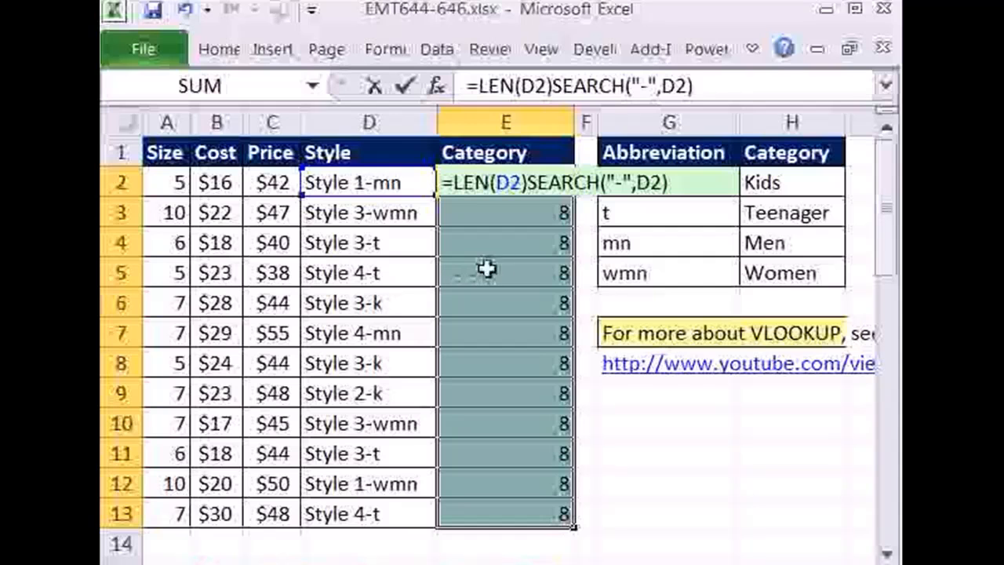
text(-)
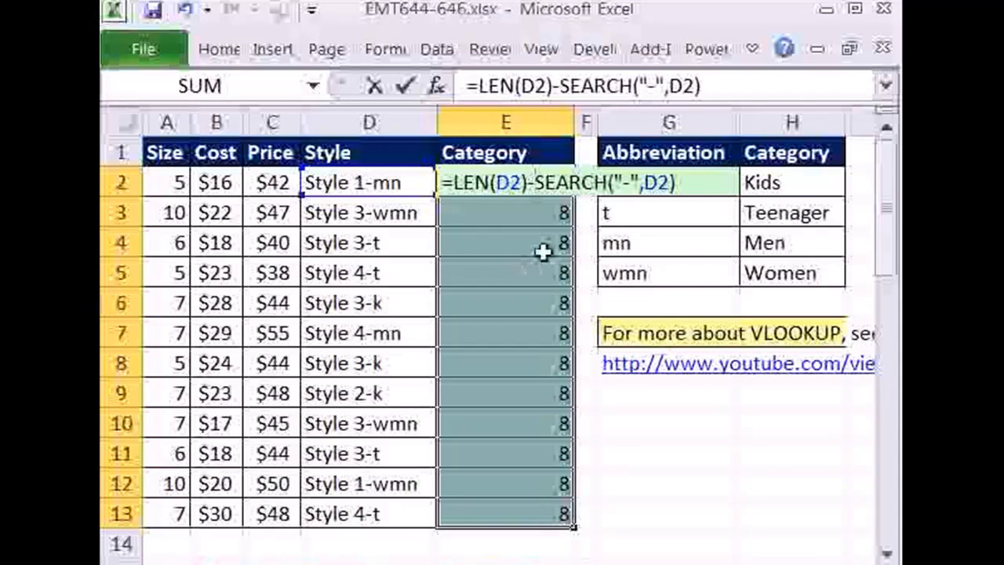
mouse_move(640, 306)
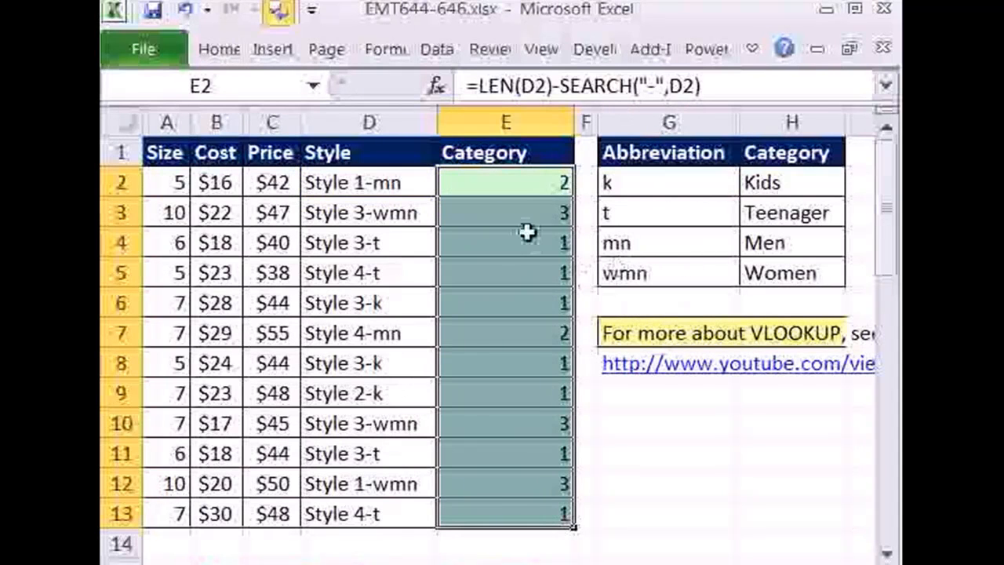
mouse_move(557, 502)
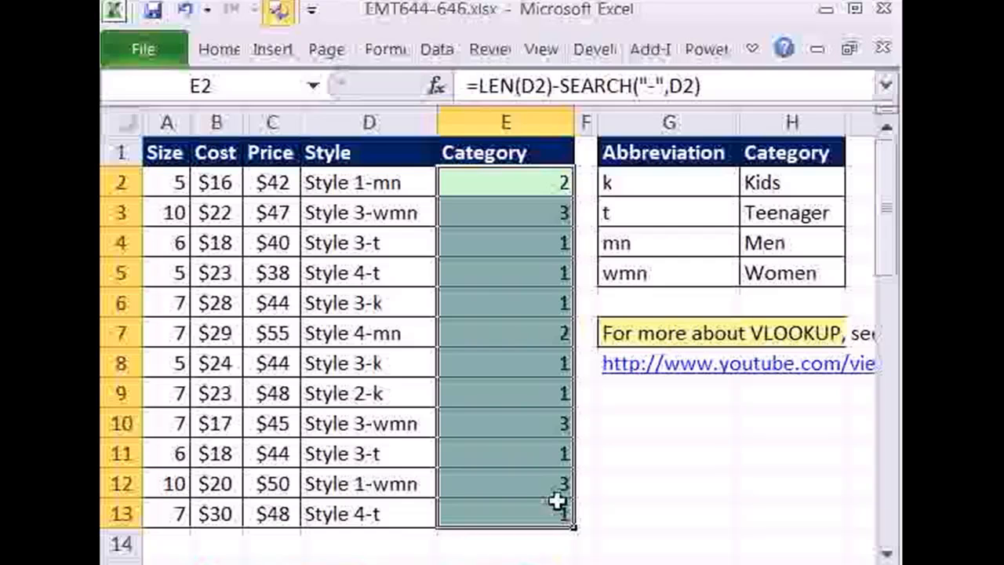
mouse_move(449, 207)
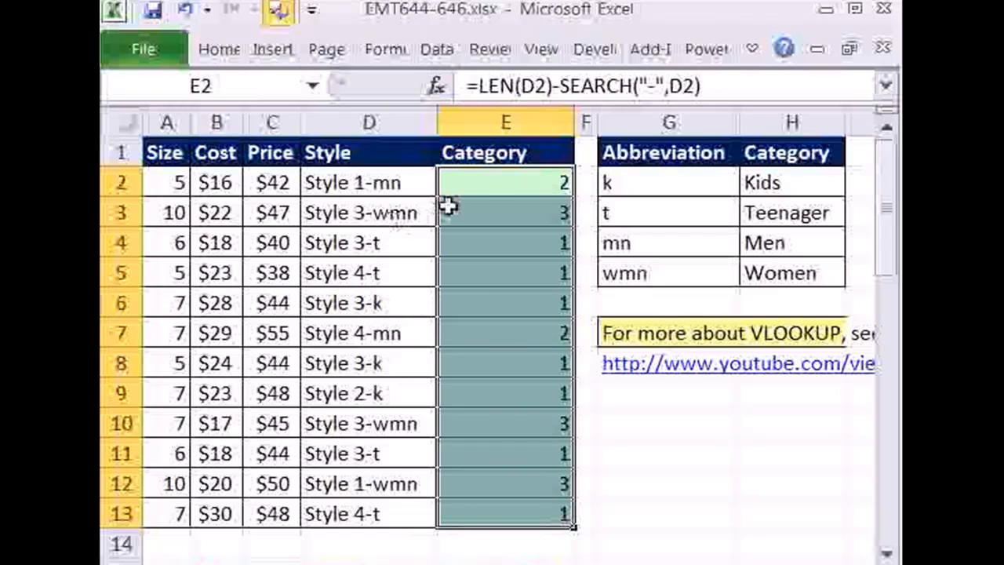
mouse_move(493, 191)
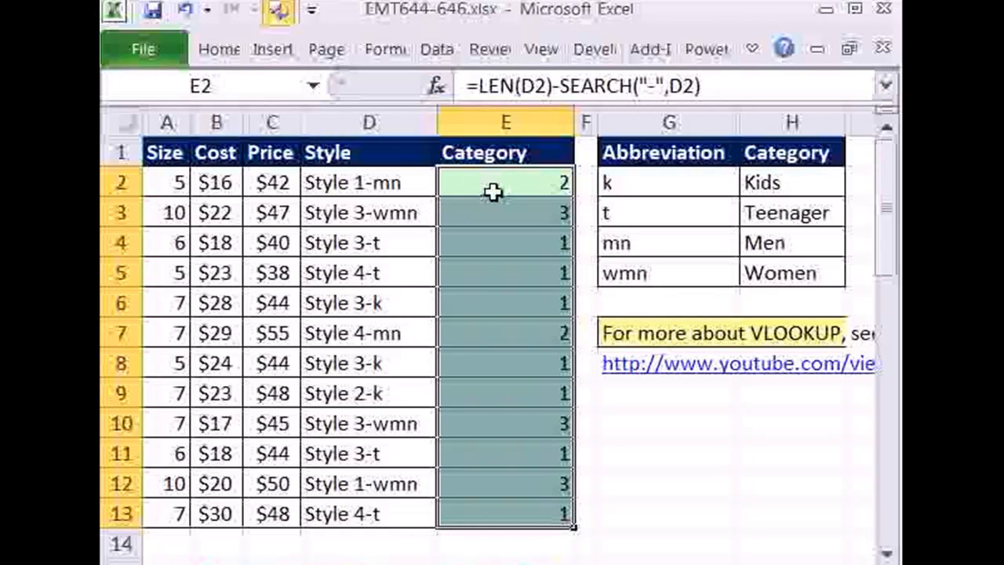
Step: Wrap it as =RIGHT(D2,LEN(D2)-SEARCH("-",D2)) and fill E2:E13 with the abbreviations mn, wmn, t, k
double_click(505, 182)
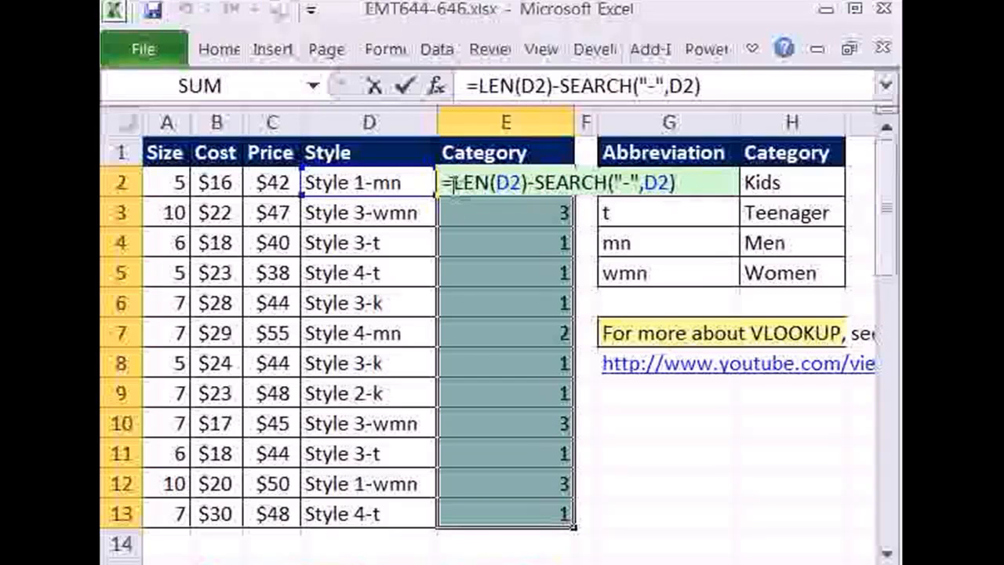
text(r)
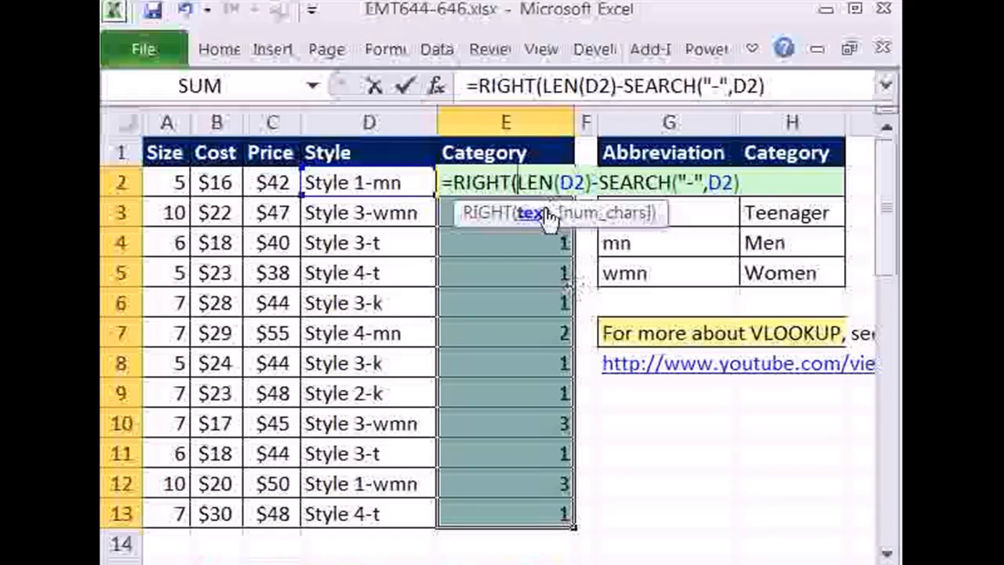
click(369, 182)
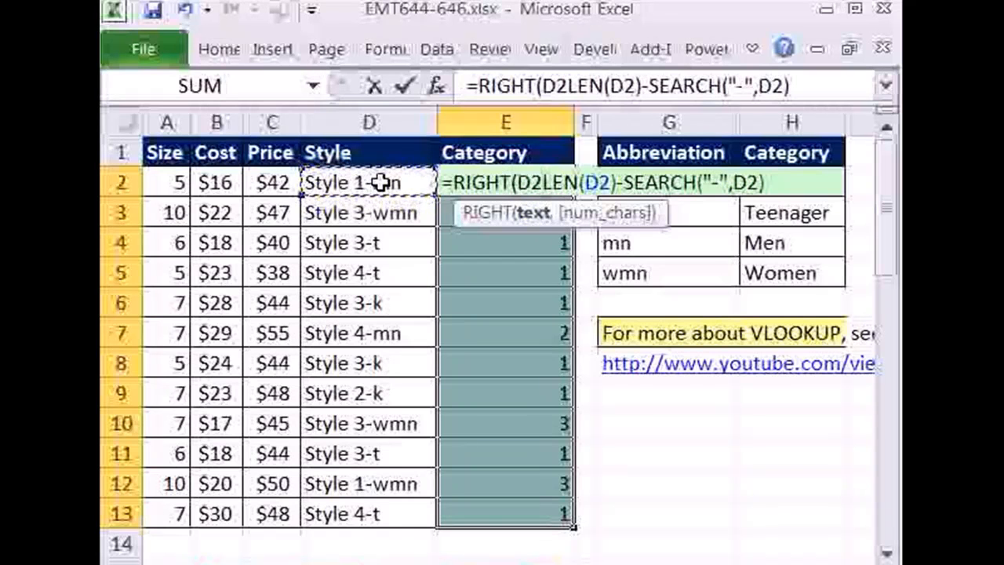
text(,)
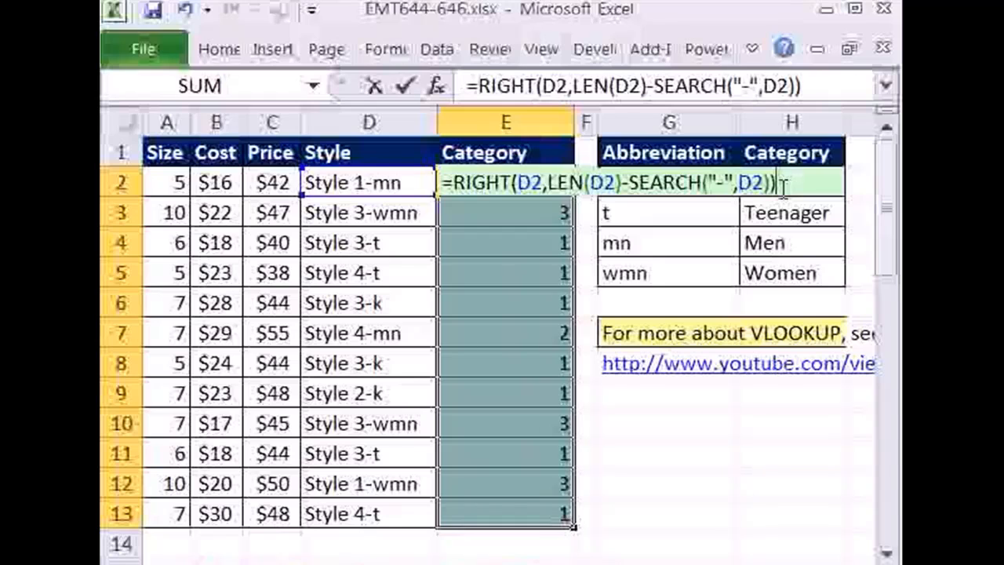
key(Enter)
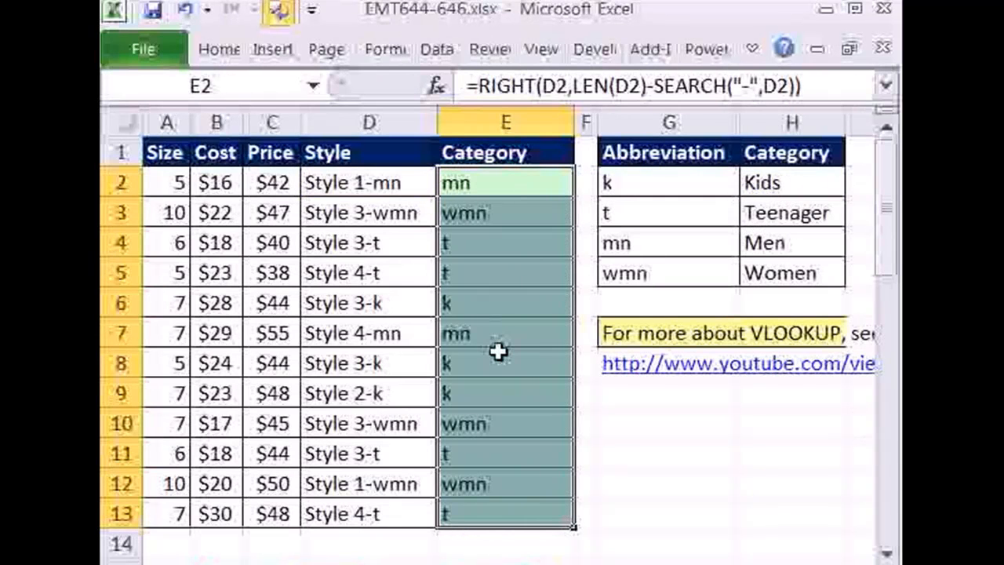
mouse_move(490, 226)
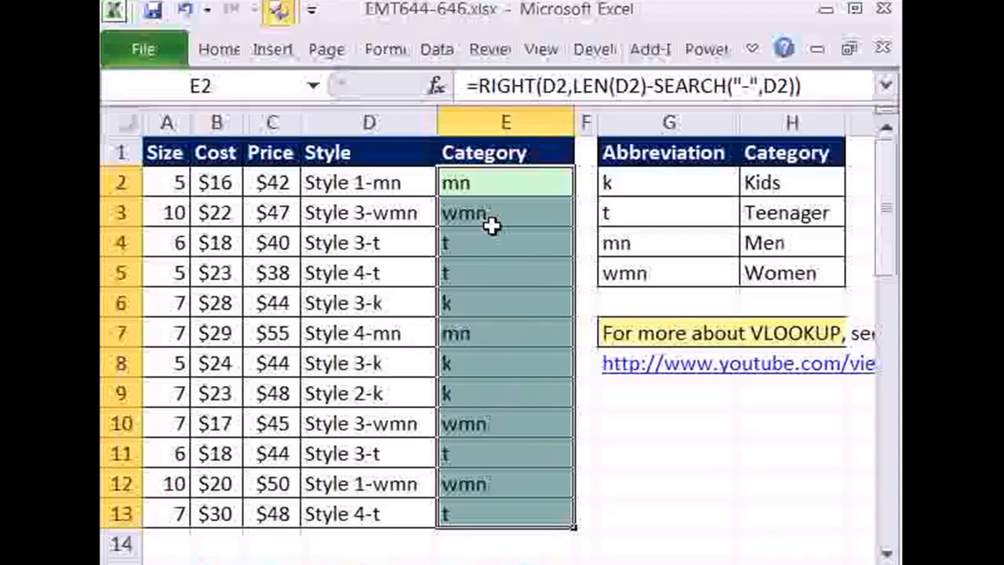
mouse_move(508, 187)
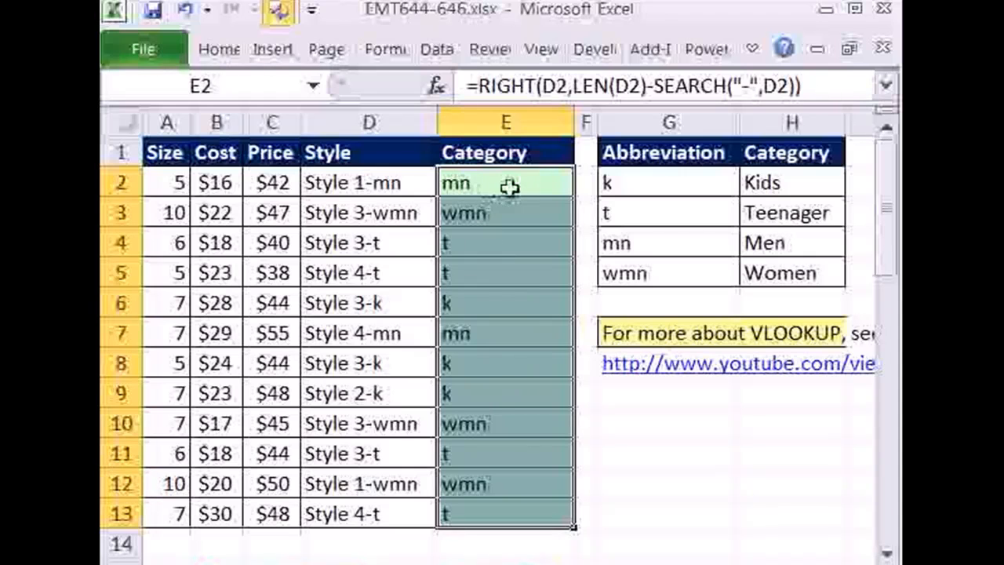
Step: Wrap the RIGHT formula in VLOOKUP with the Abbreviation/Category table locked as $G$2:$H$5
double_click(505, 182)
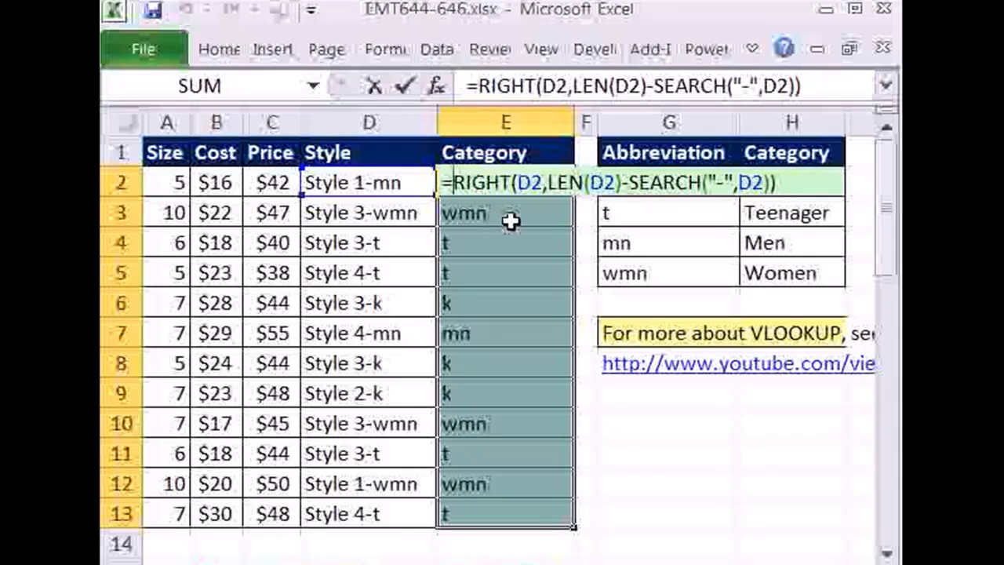
text(VLOOKUP()
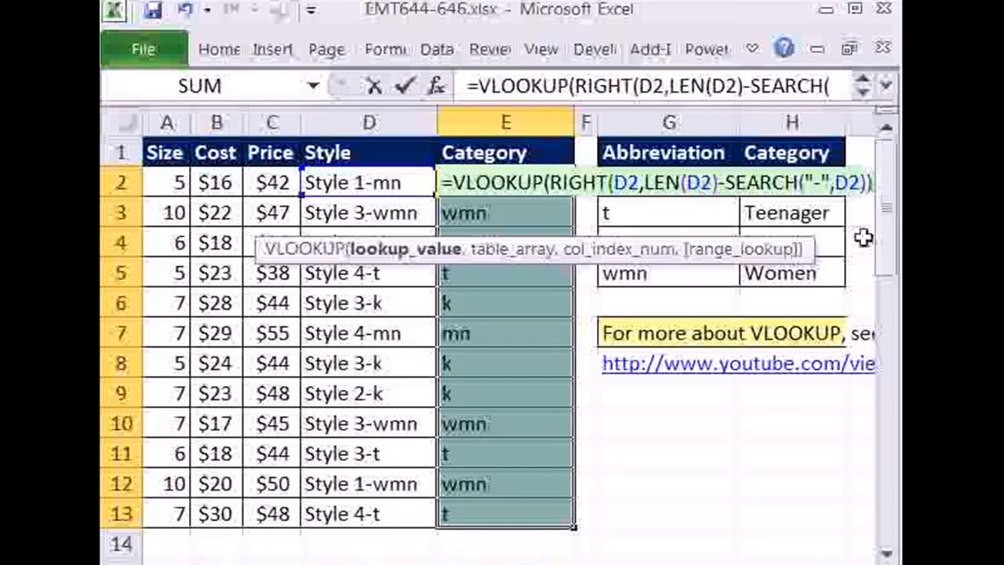
scroll(right, 3)
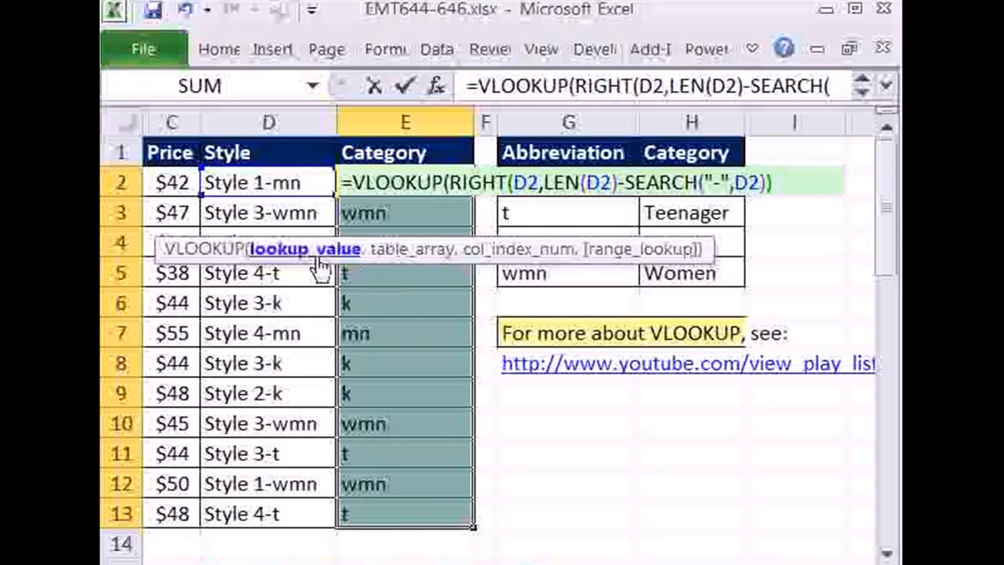
text("-",D2)),G2:H5)
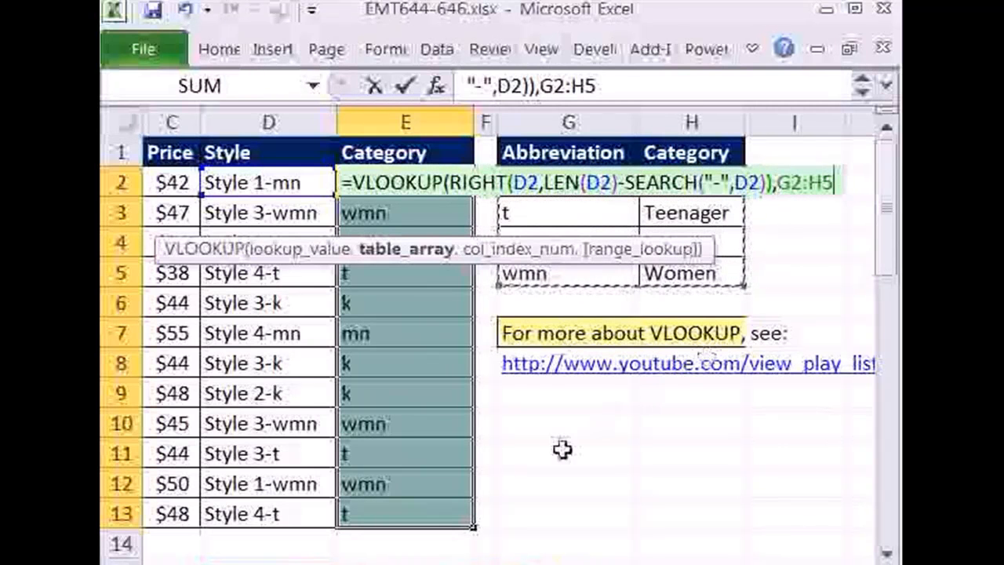
key(F4)
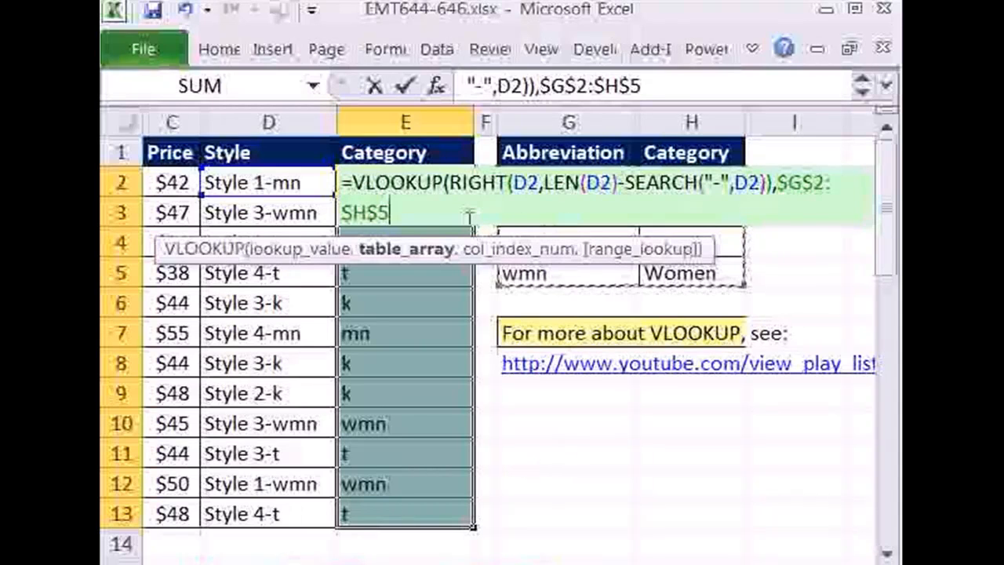
Step: Complete the VLOOKUP with column index 2 and exact match 0 to return Men/Women/Teenager/Kids
text(,)
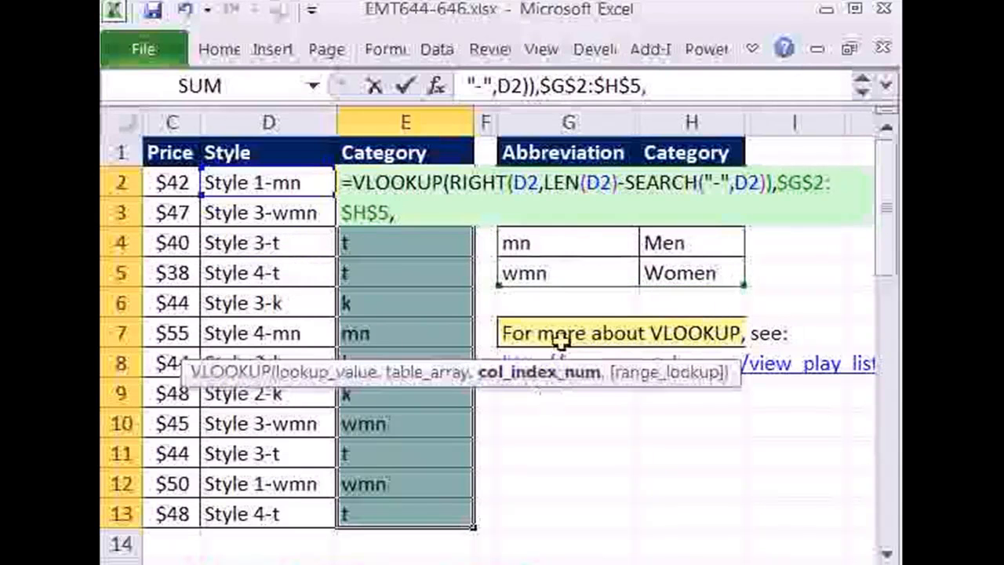
mouse_move(520, 243)
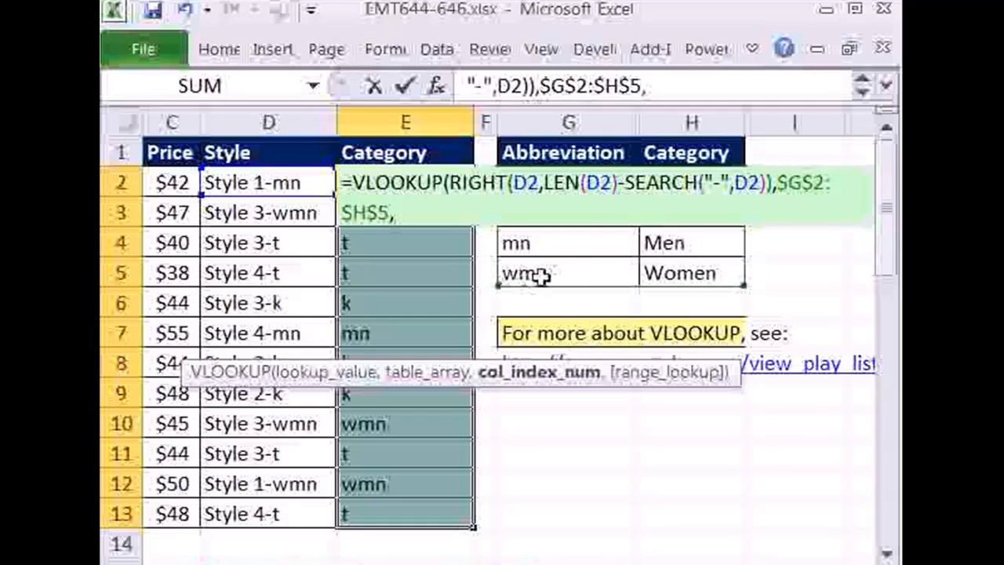
mouse_move(691, 273)
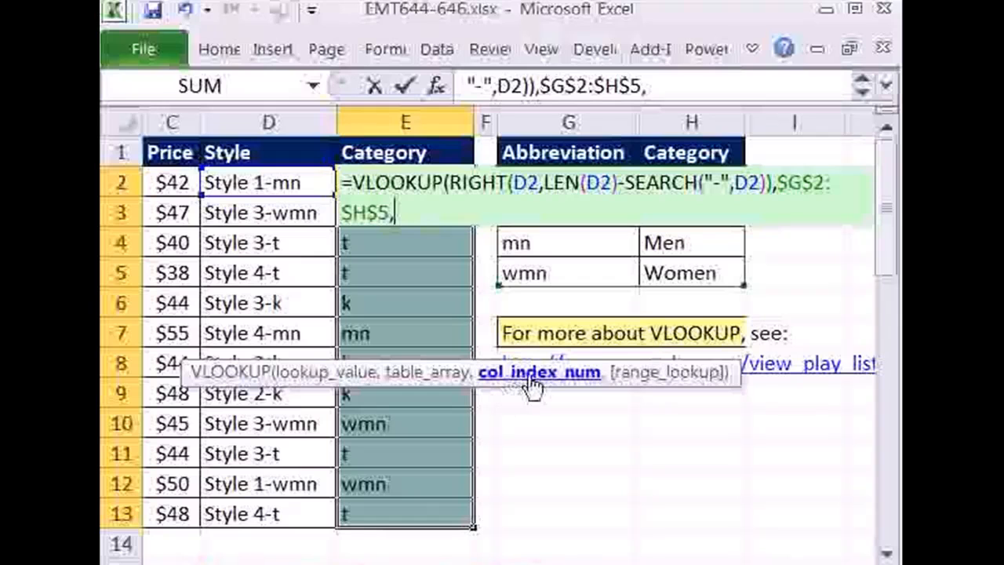
text(2)
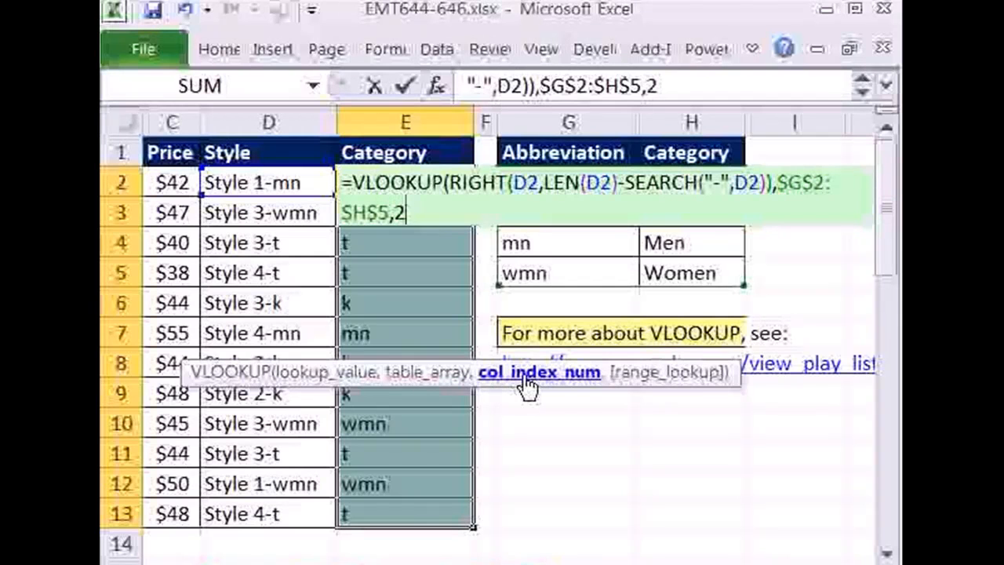
text(,)
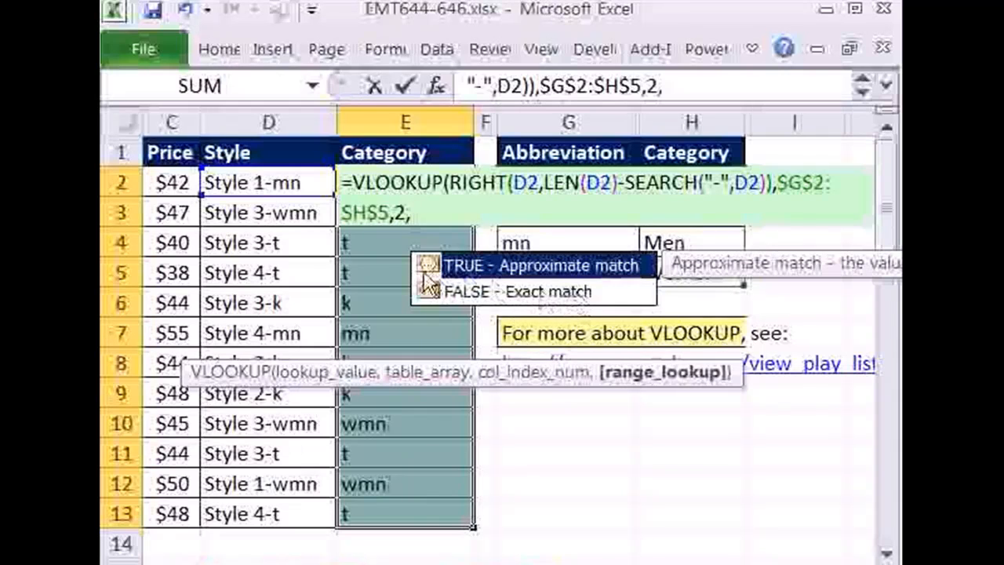
mouse_move(561, 306)
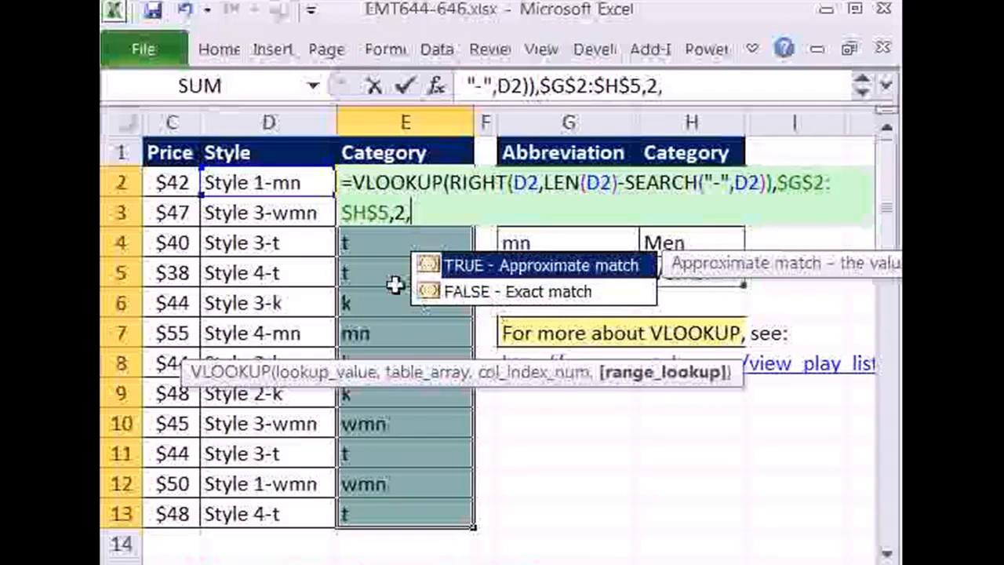
text(0))
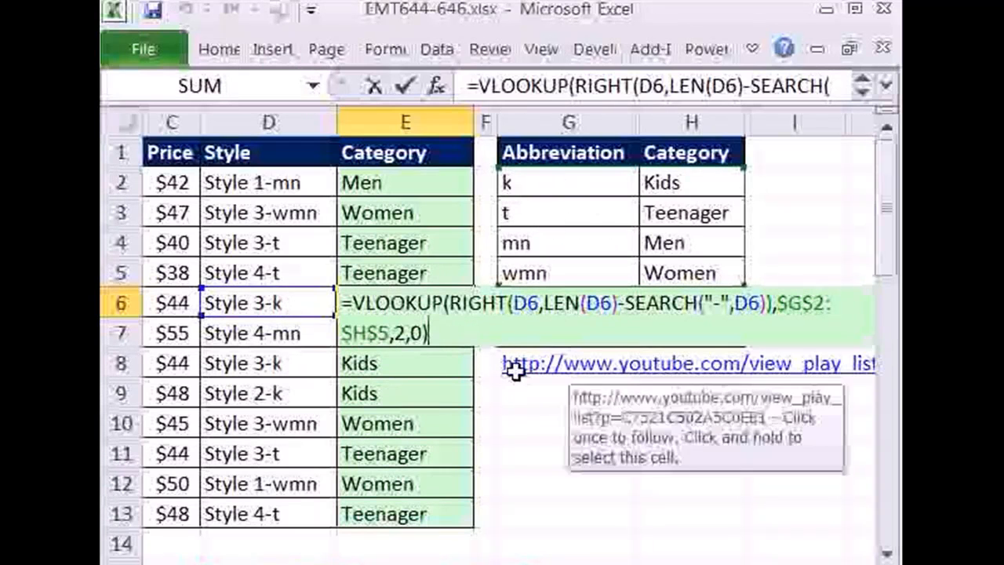
mouse_move(700, 445)
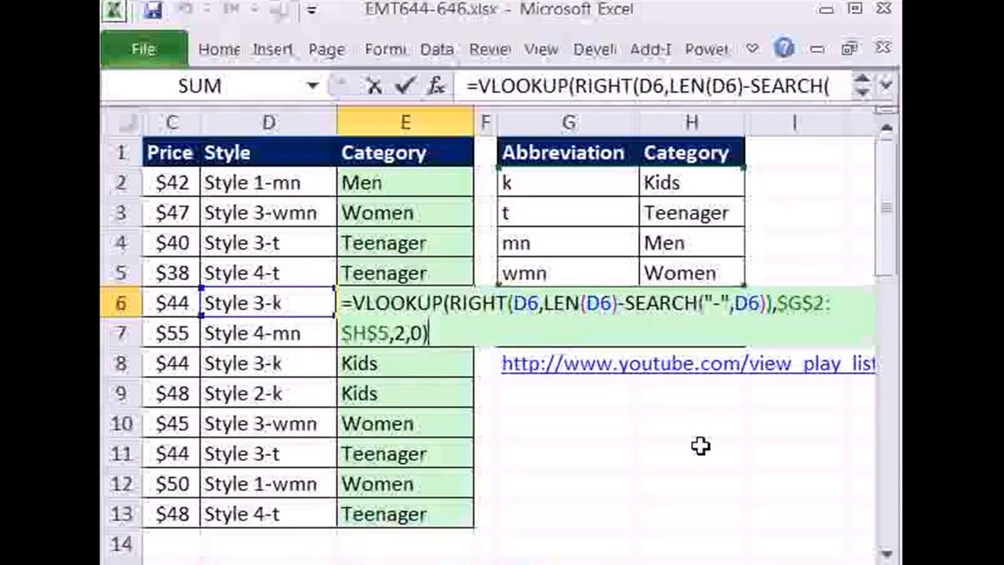